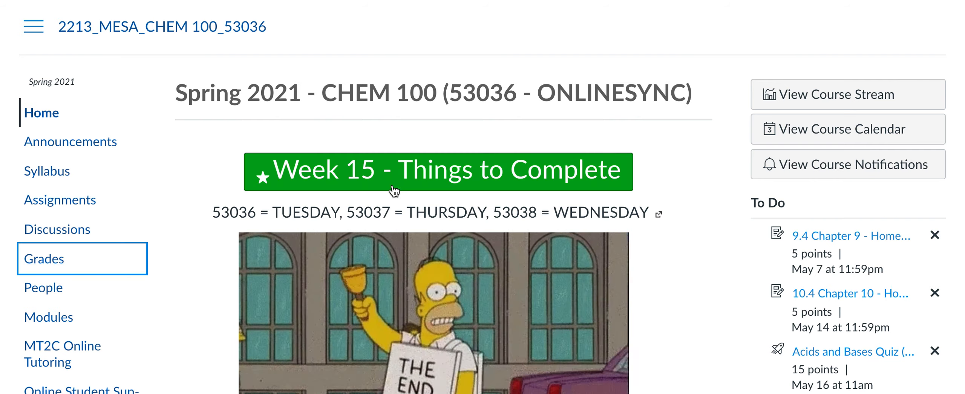
# Open the CHEM 100 Grades page and scroll through the assignment scores.
pyautogui.click(44, 259)
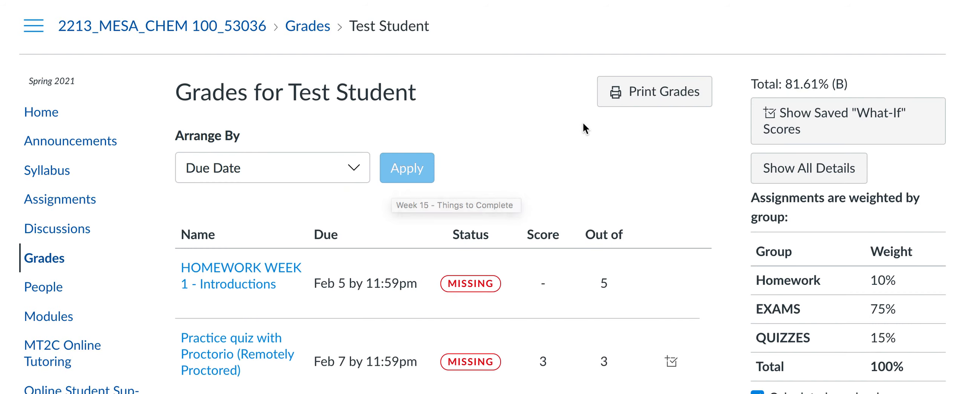
pyautogui.scroll(-3)
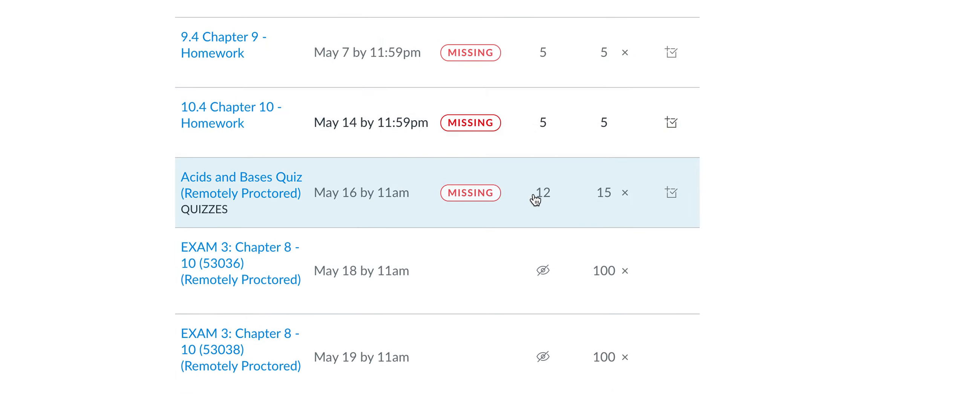
pyautogui.moveTo(582, 194)
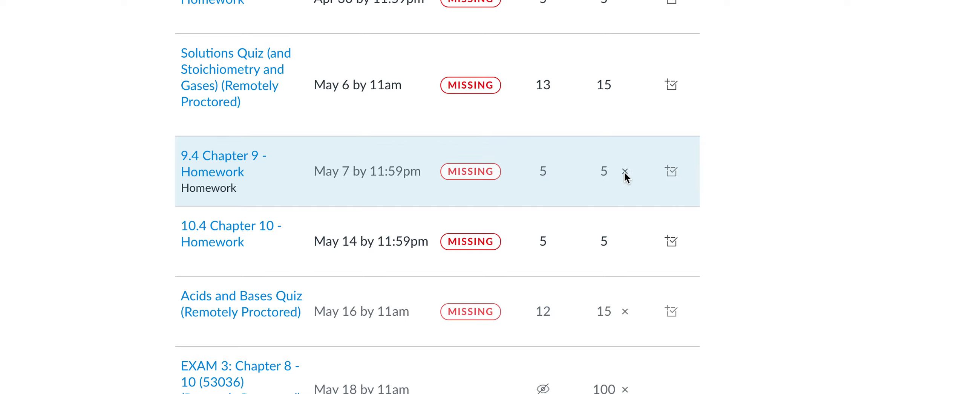
pyautogui.scroll(3)
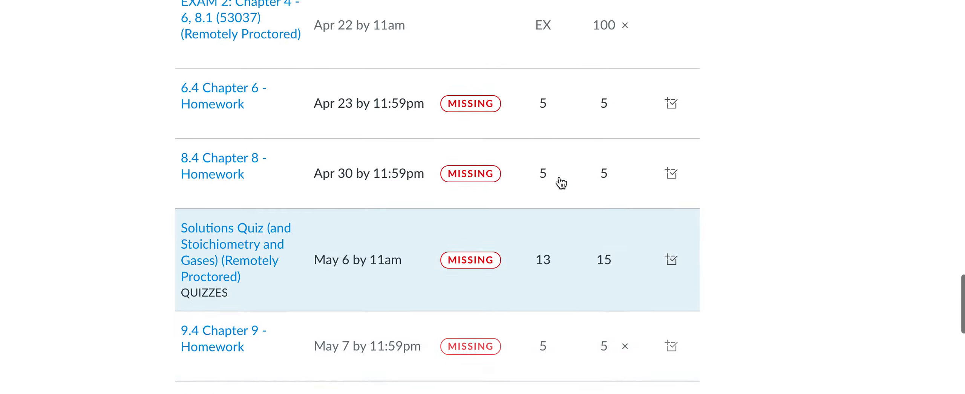
pyautogui.scroll(3)
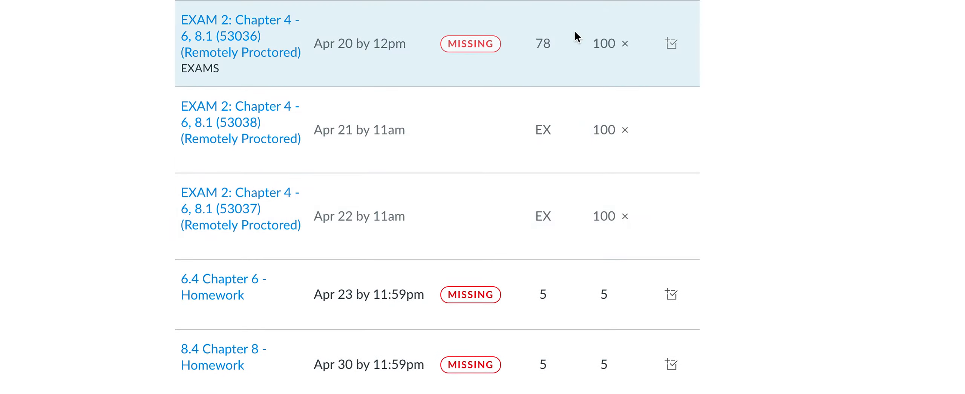
pyautogui.scroll(-3)
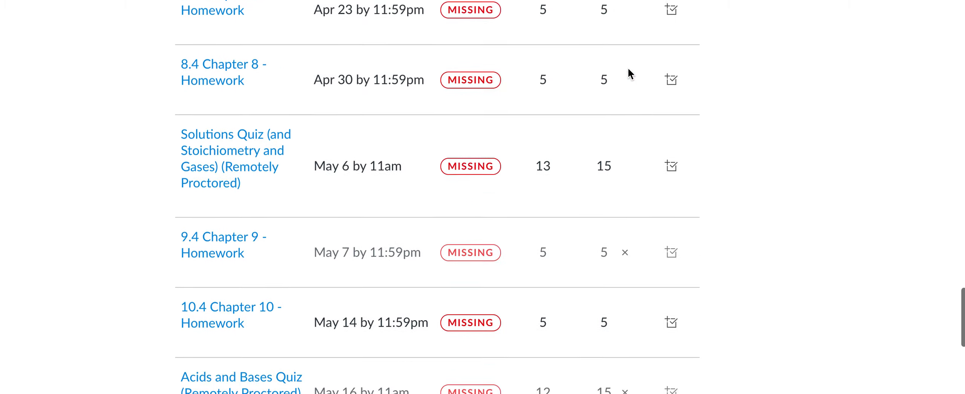
pyautogui.scroll(-3)
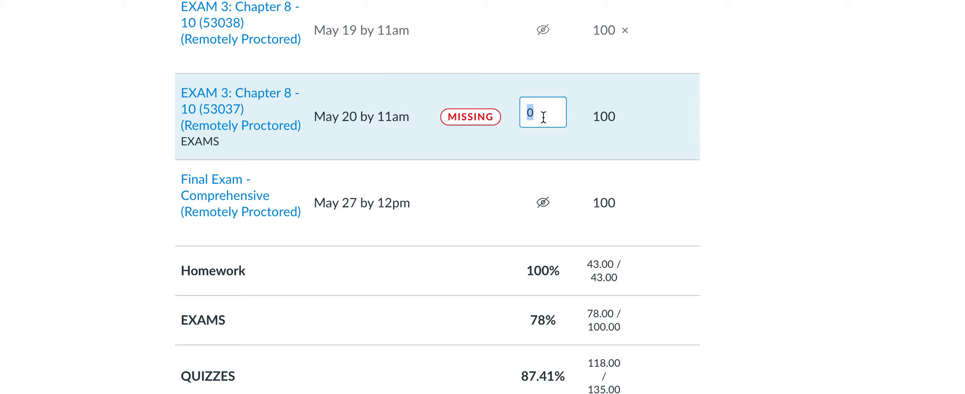
# Enter What-If scores of 78 for Exam 3 (53037) and 0 for the Final Exam.
pyautogui.write('78')
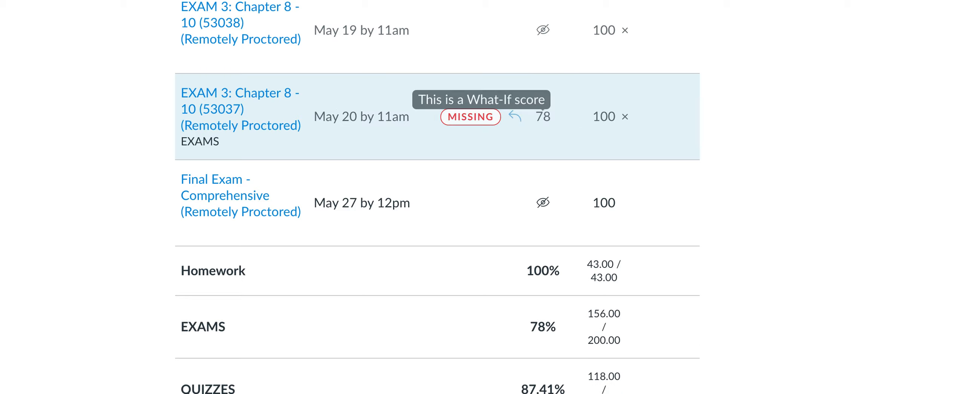
pyautogui.moveTo(468, 164)
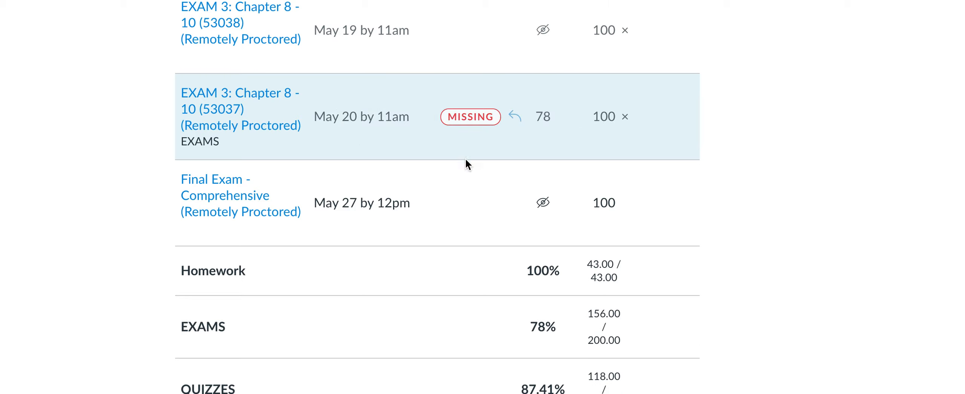
pyautogui.moveTo(543, 203)
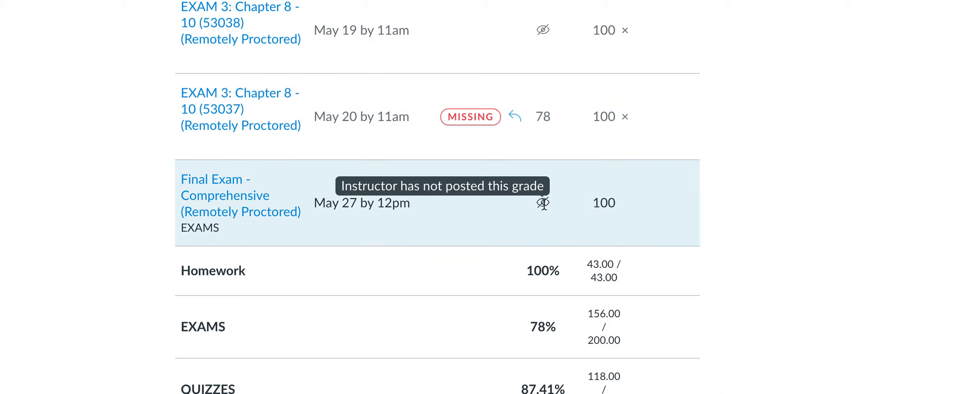
pyautogui.click(542, 202)
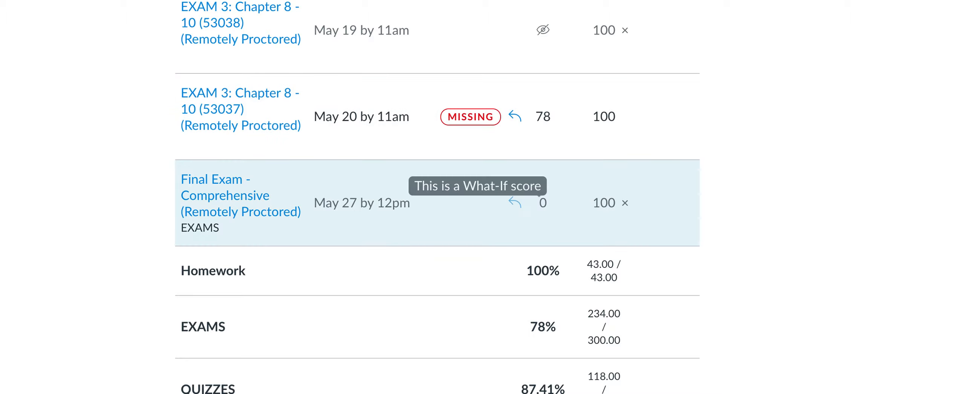
pyautogui.scroll(-3)
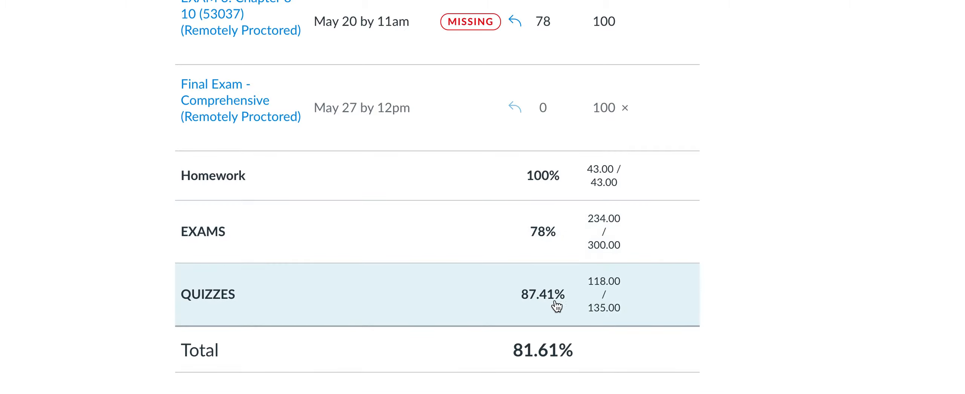
pyautogui.moveTo(555, 320)
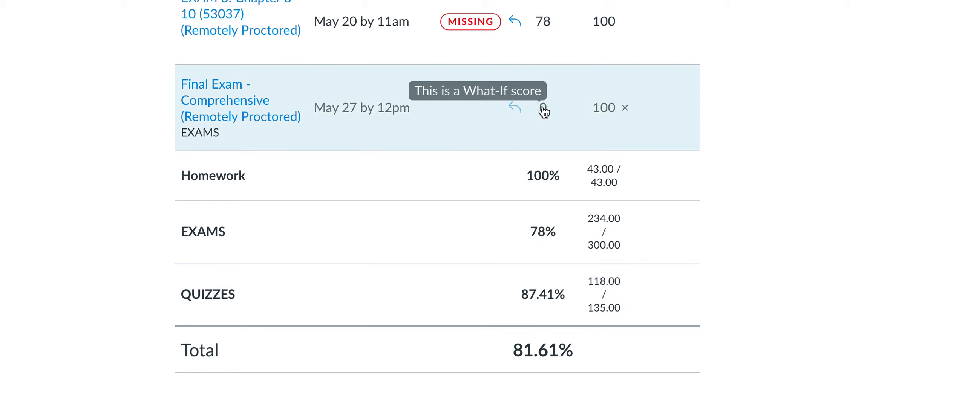
# Try Final Exam What-If scores of 80, 90 and 100, watching the totals.
pyautogui.click(543, 109)
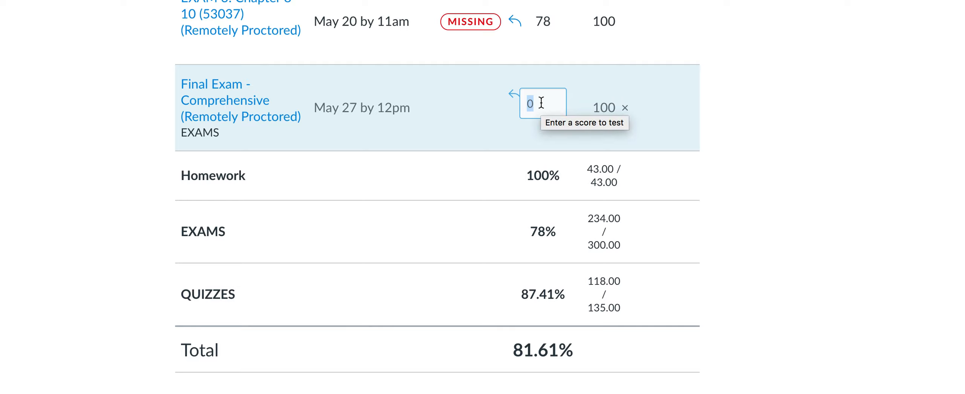
pyautogui.write('80')
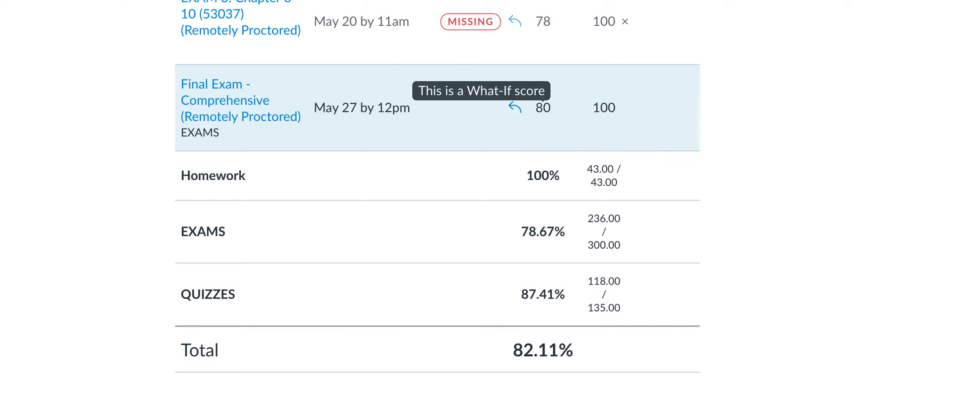
pyautogui.click(542, 107)
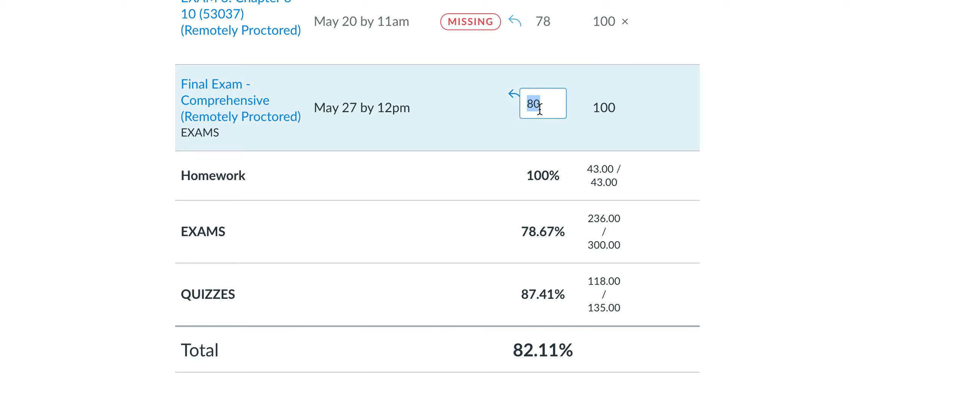
pyautogui.write('90')
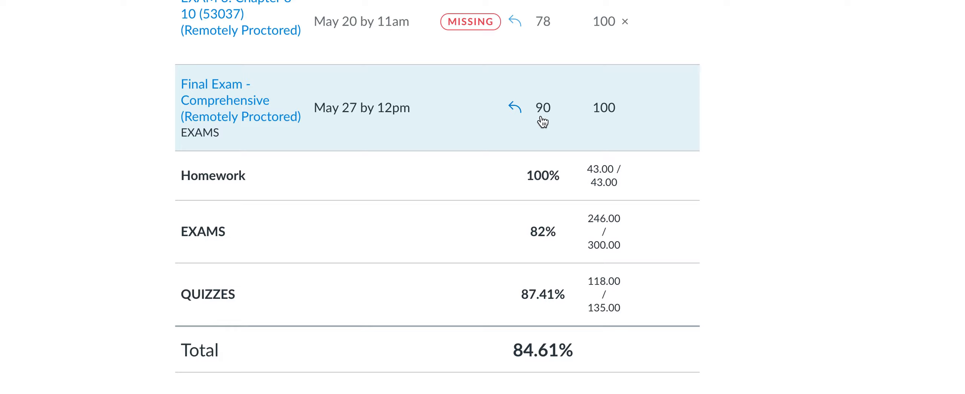
pyautogui.click(543, 108)
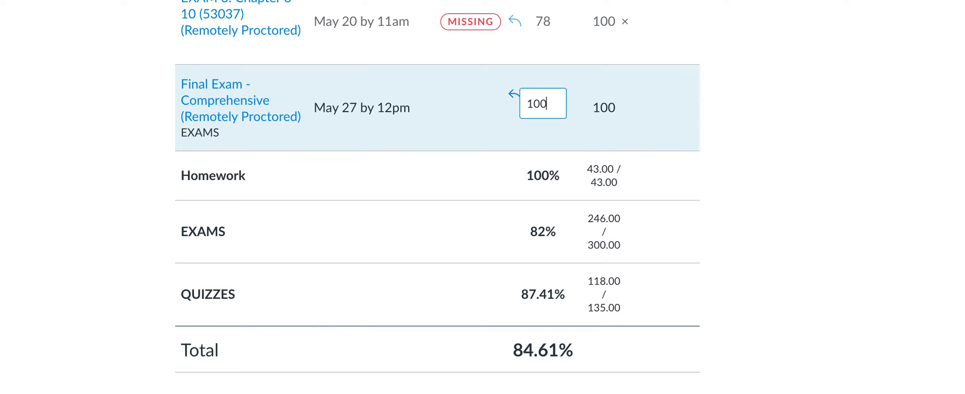
pyautogui.press('Enter')
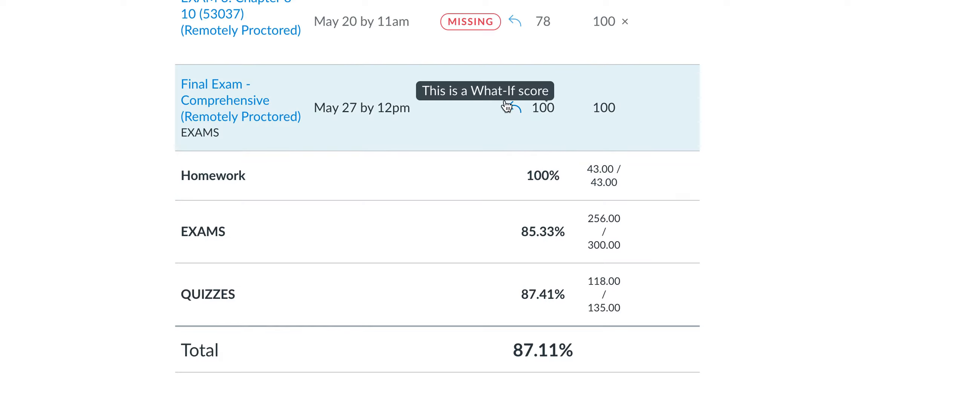
pyautogui.moveTo(509, 110)
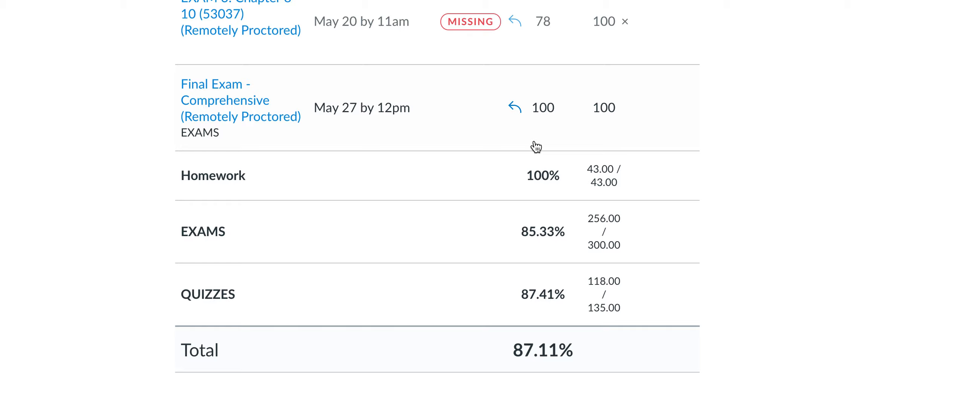
pyautogui.click(543, 108)
pyautogui.write('0')
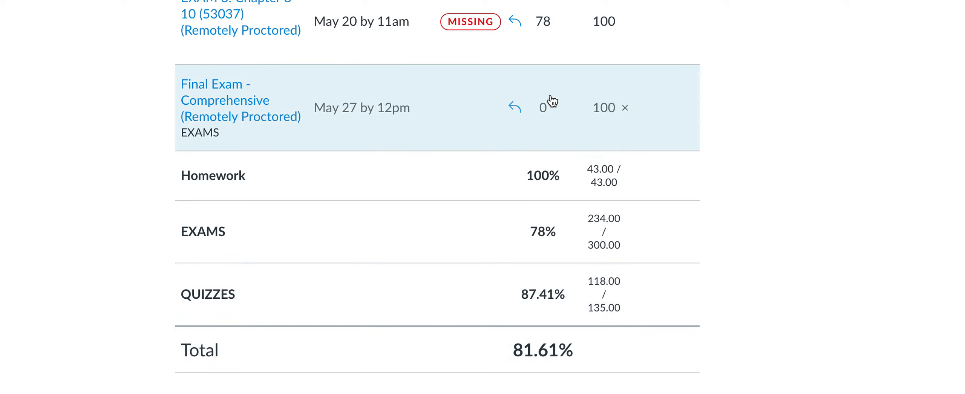
pyautogui.moveTo(548, 104)
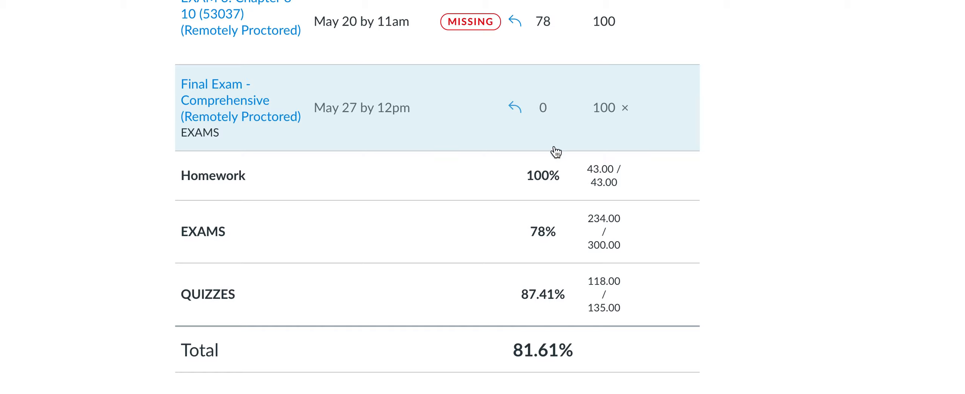
pyautogui.moveTo(589, 130)
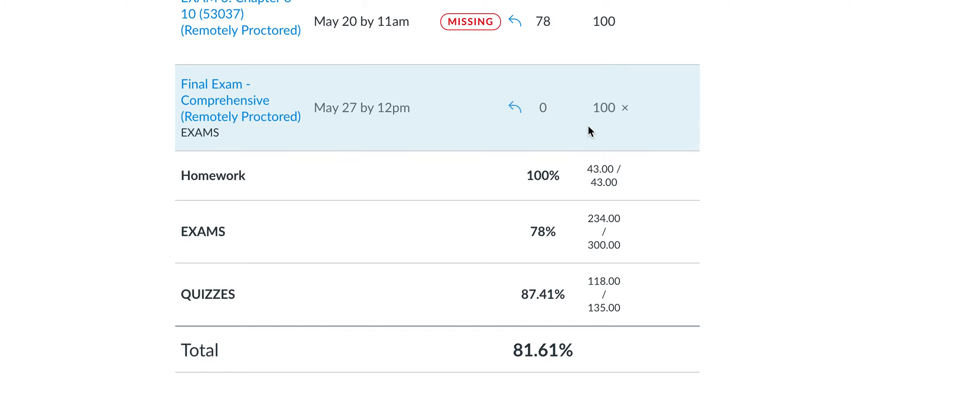
pyautogui.moveTo(625, 108)
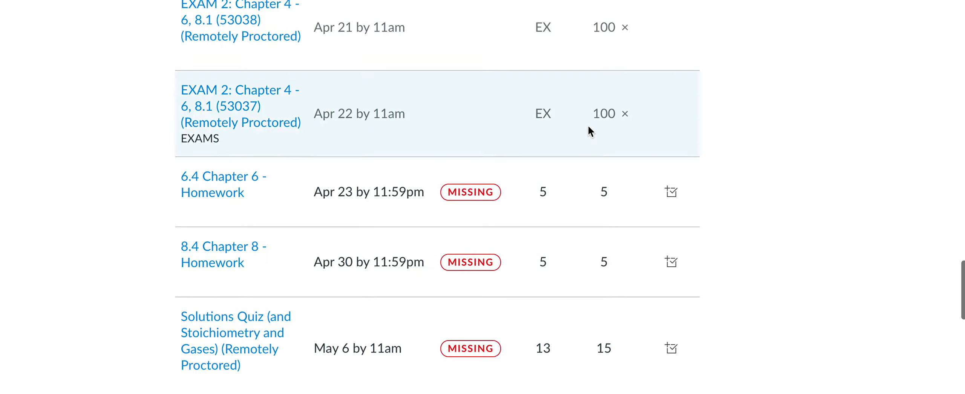
# Scroll the grades list to review excused Exam 2 entries and missing homework.
pyautogui.scroll(-3)
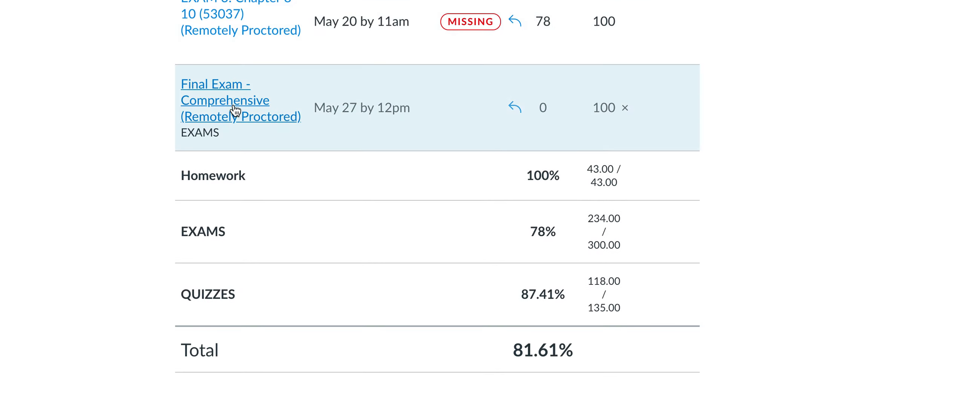
# Open the Final Exam - Comprehensive quiz page, locked until May 24 at 8am.
pyautogui.click(225, 100)
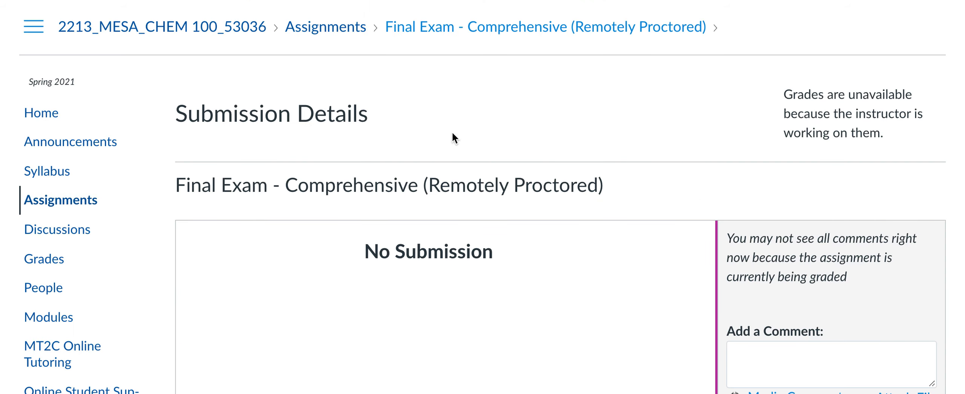
pyautogui.scroll(-3)
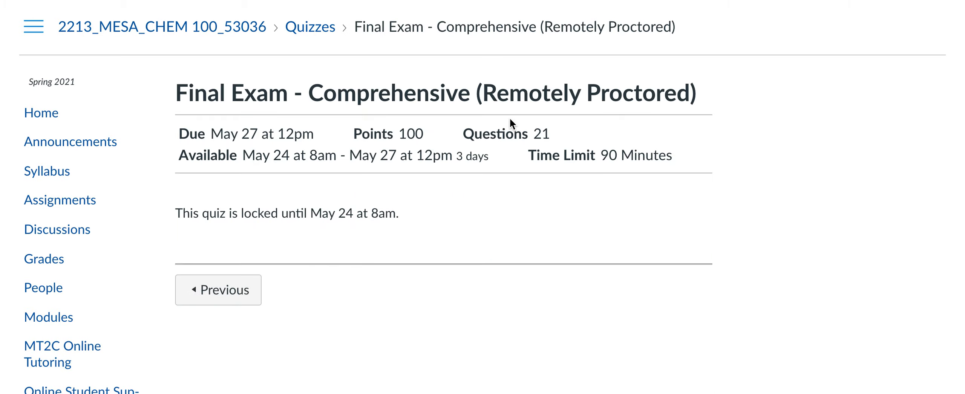
pyautogui.moveTo(295, 177)
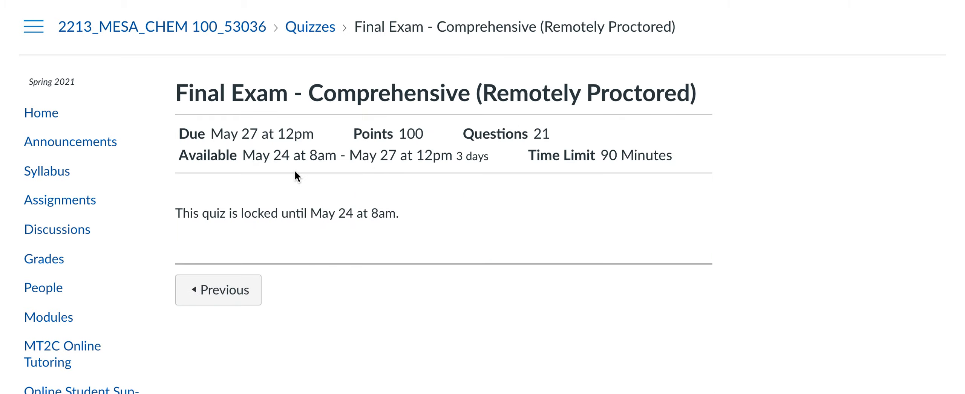
pyautogui.moveTo(310, 155)
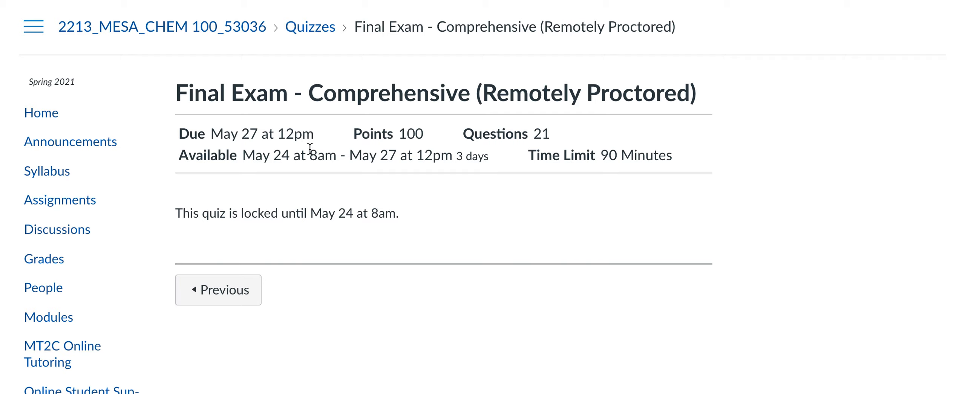
pyautogui.moveTo(420, 163)
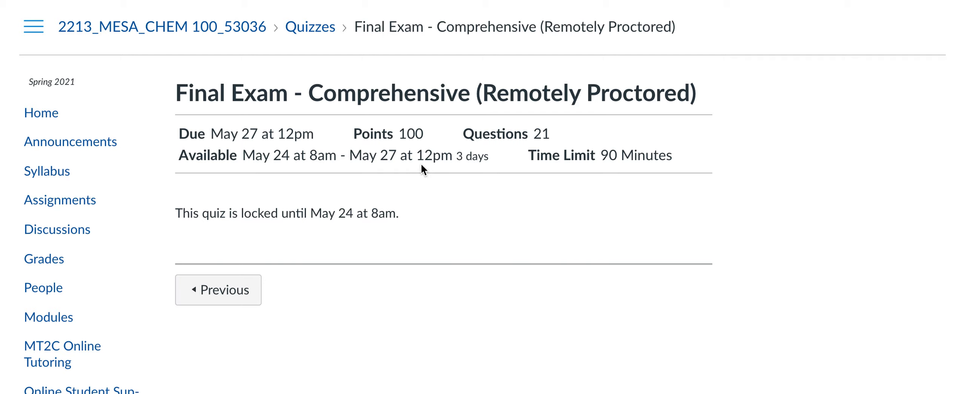
pyautogui.moveTo(327, 176)
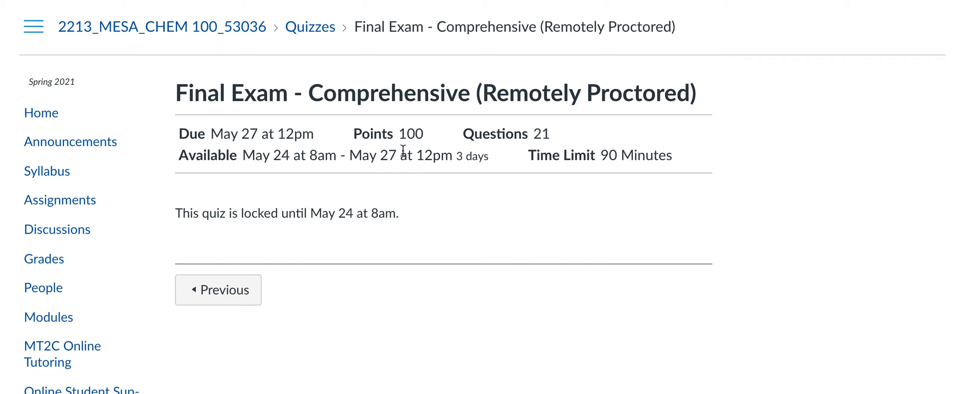
pyautogui.moveTo(437, 155)
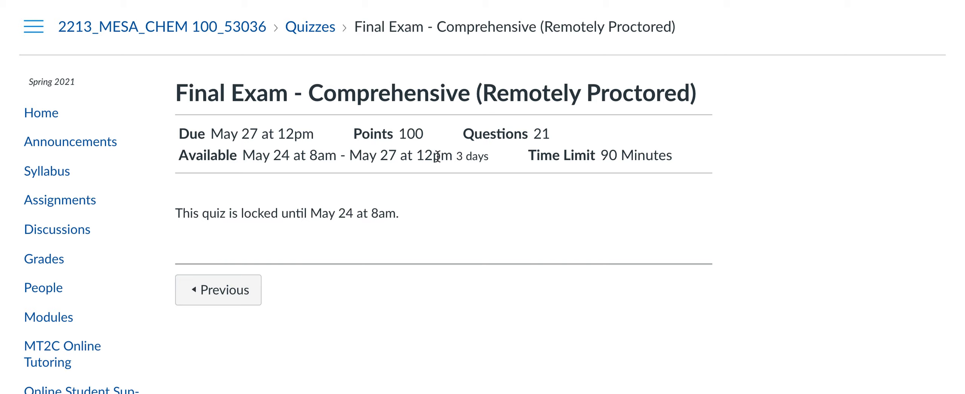
pyautogui.moveTo(458, 186)
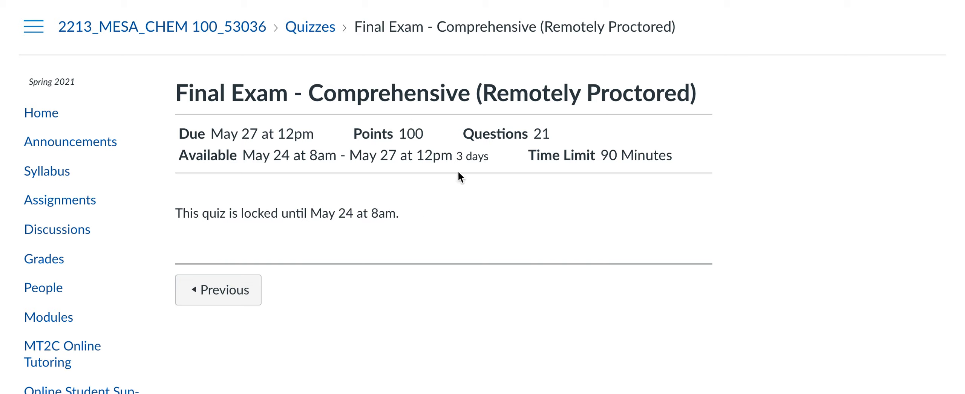
pyautogui.moveTo(339, 144)
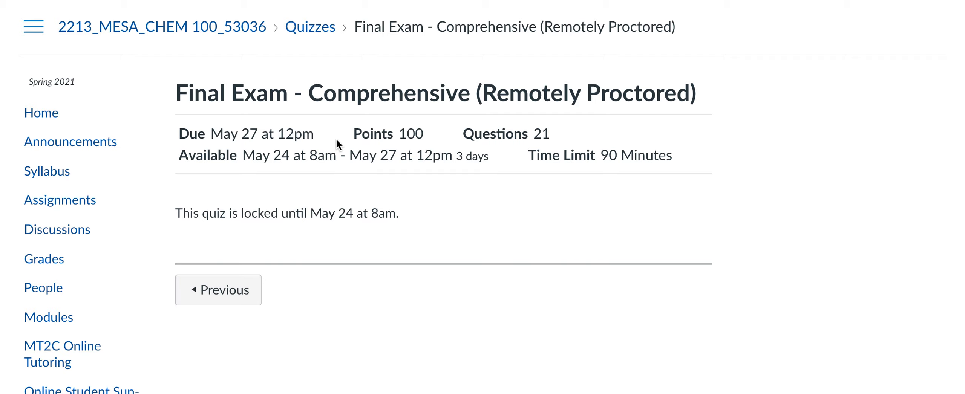
pyautogui.moveTo(361, 150)
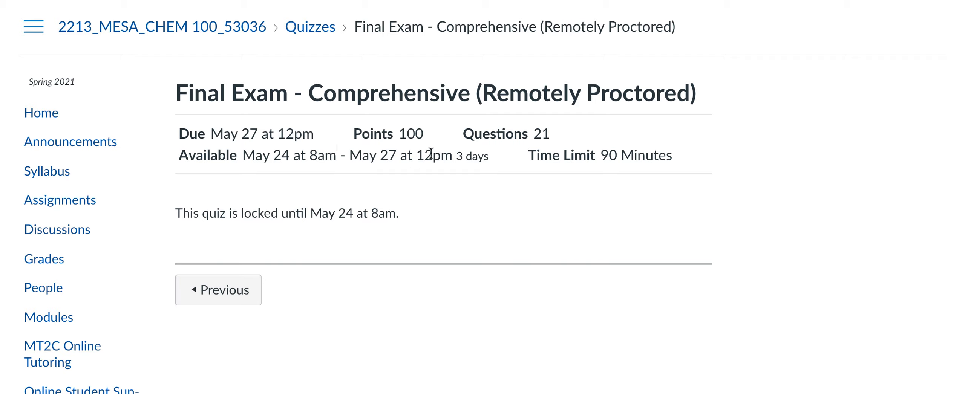
pyautogui.moveTo(287, 188)
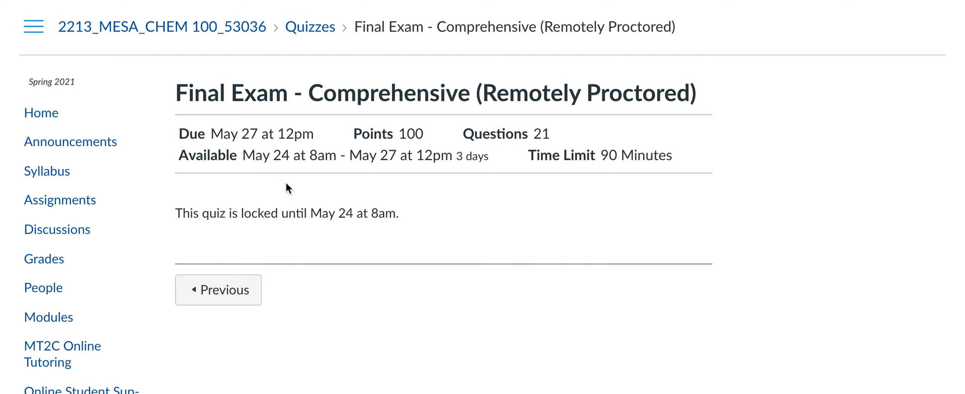
pyautogui.moveTo(291, 182)
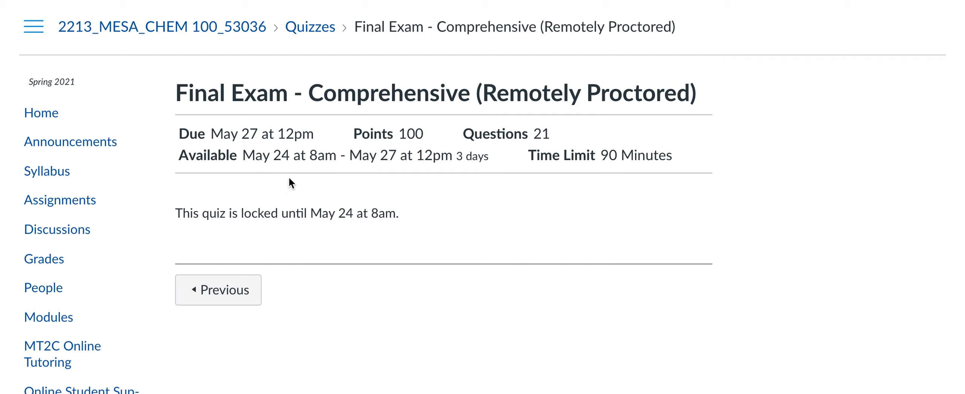